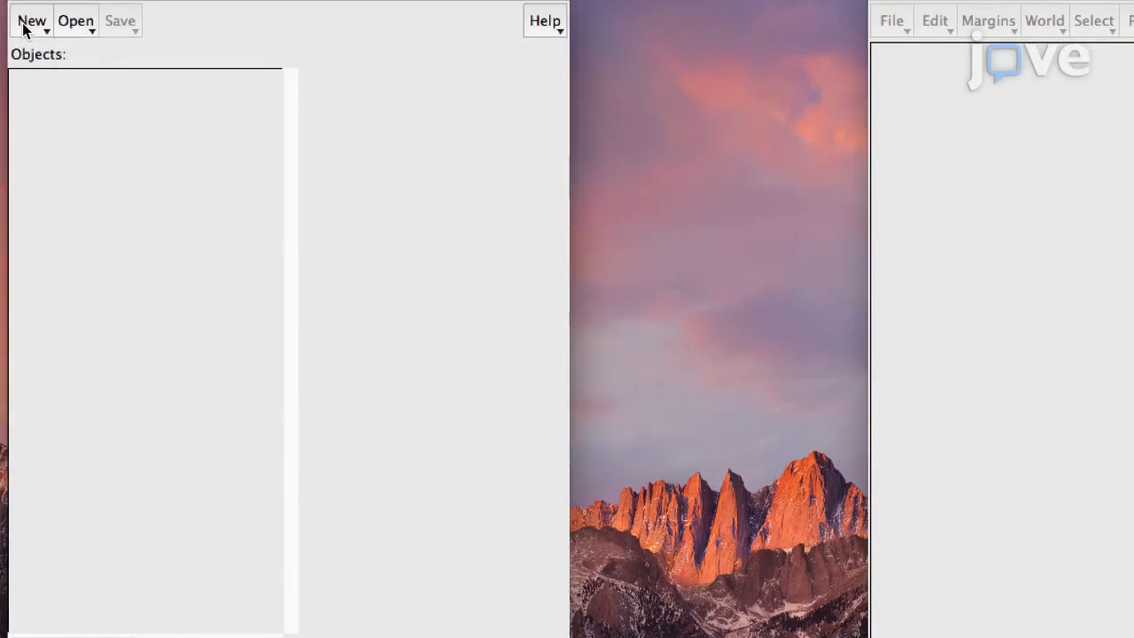
# Open the mono SoundRecorder from the New menu, set to 44100 Hz.
pyautogui.click(31, 21)
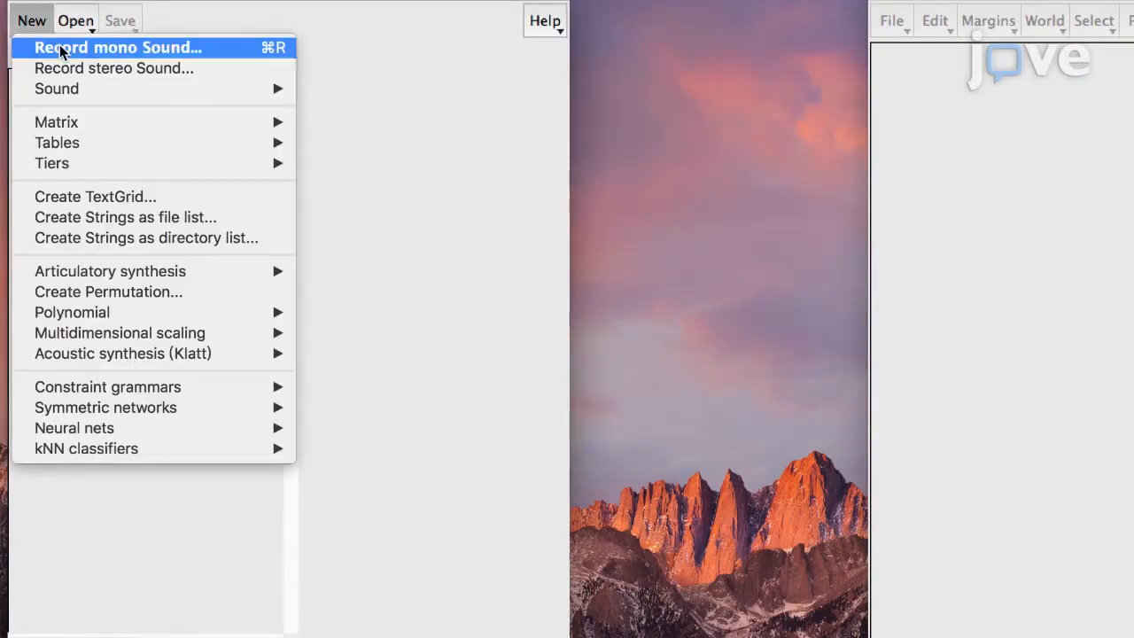
pyautogui.click(119, 47)
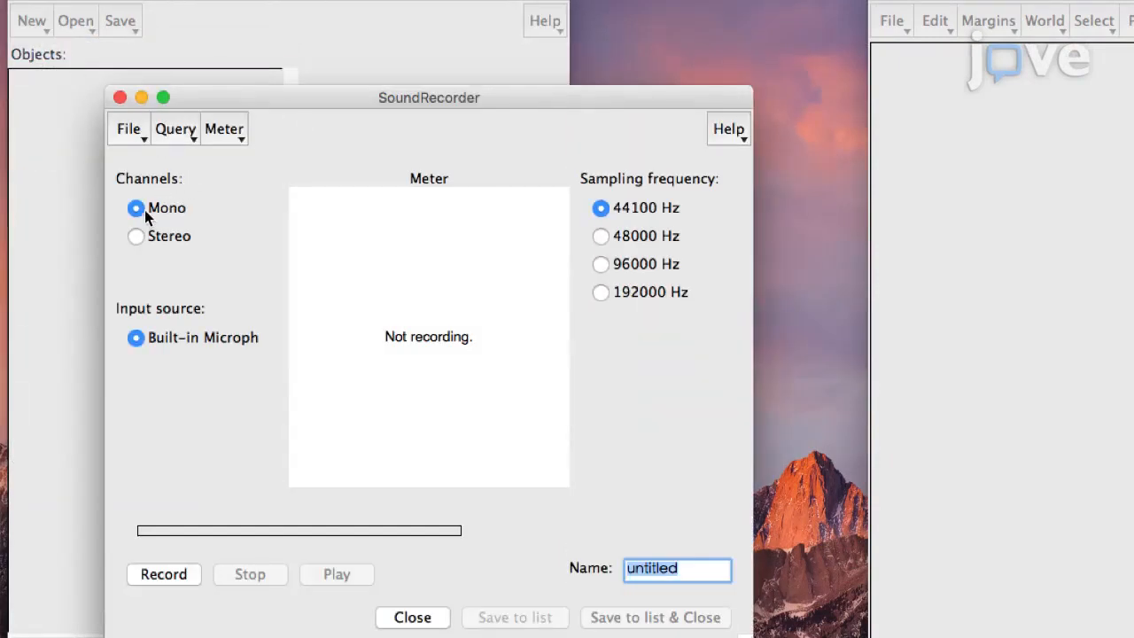